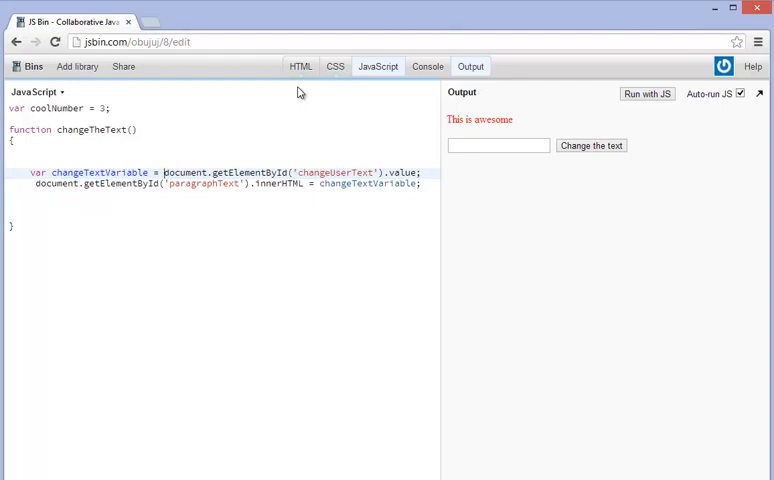
Swap the JavaScript panel for HTML, briefly checking the p { color: red } CSS rule.
left_click(335, 66)
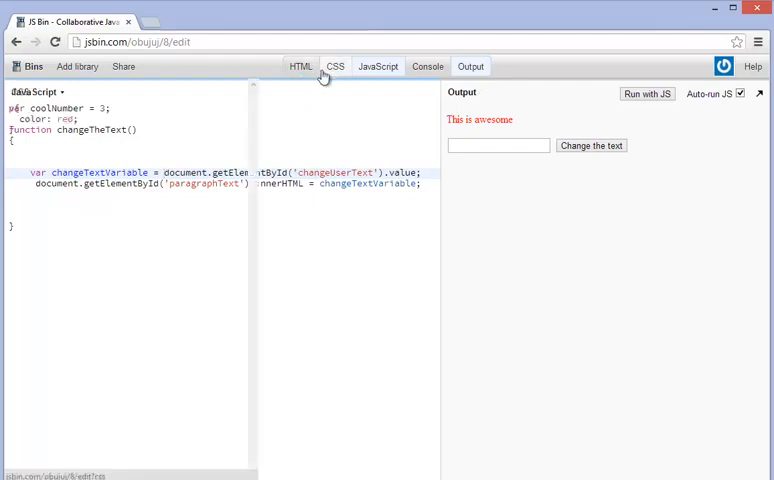
left_click(301, 67)
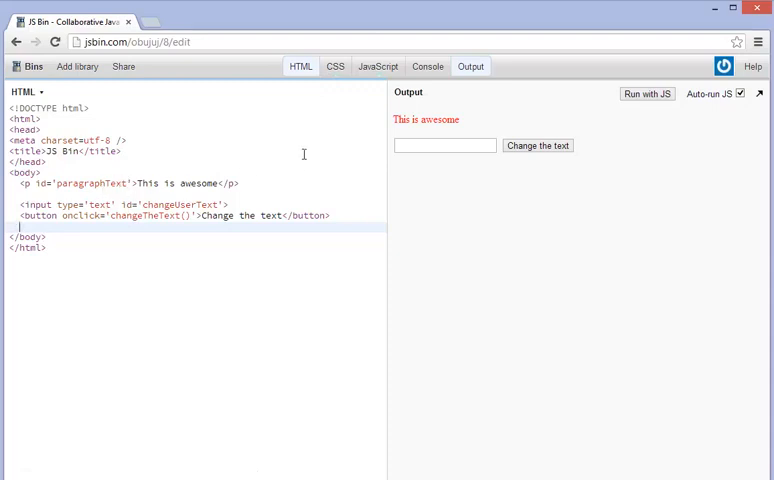
left_click(336, 67)
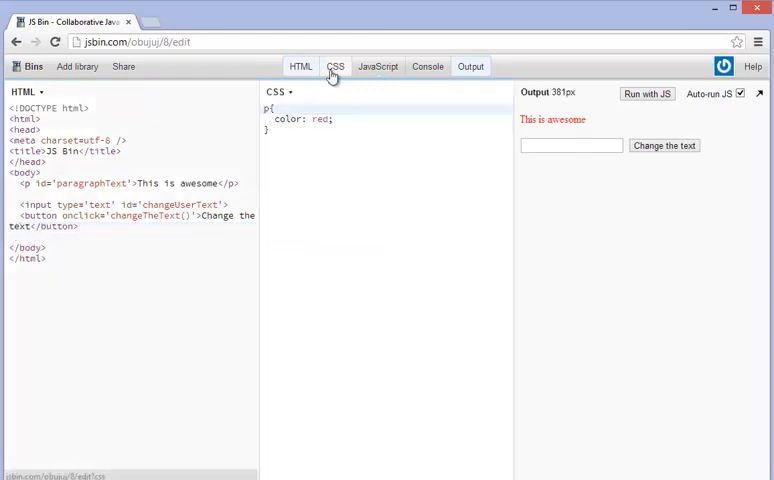
left_click(336, 66)
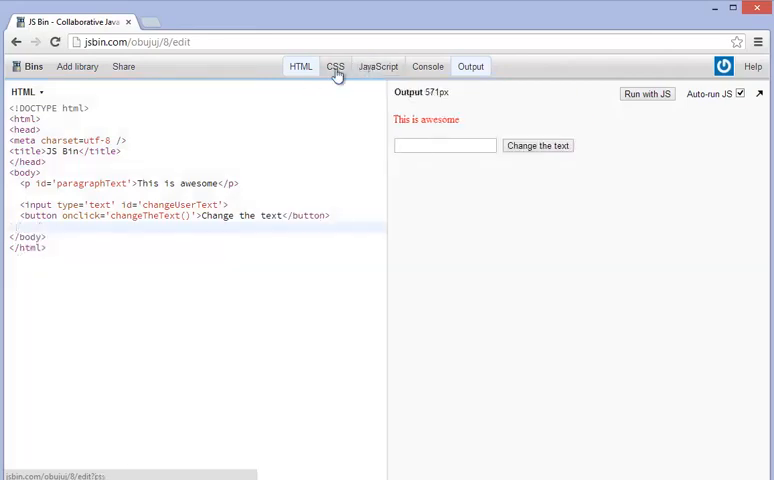
left_click(335, 66)
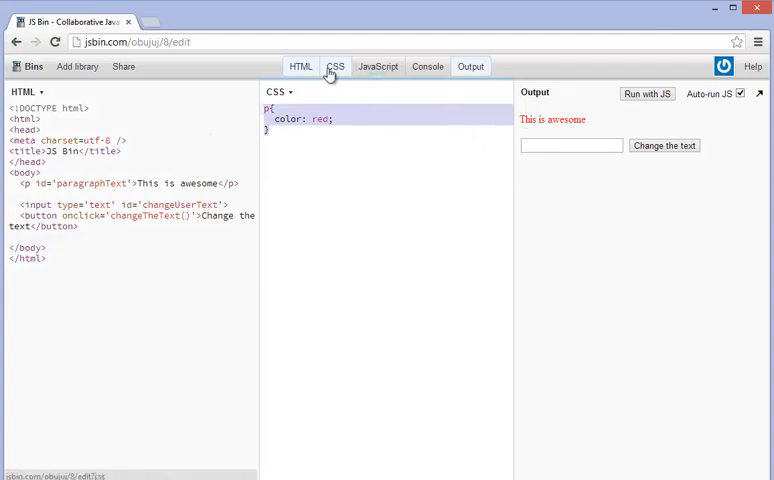
left_click(336, 66)
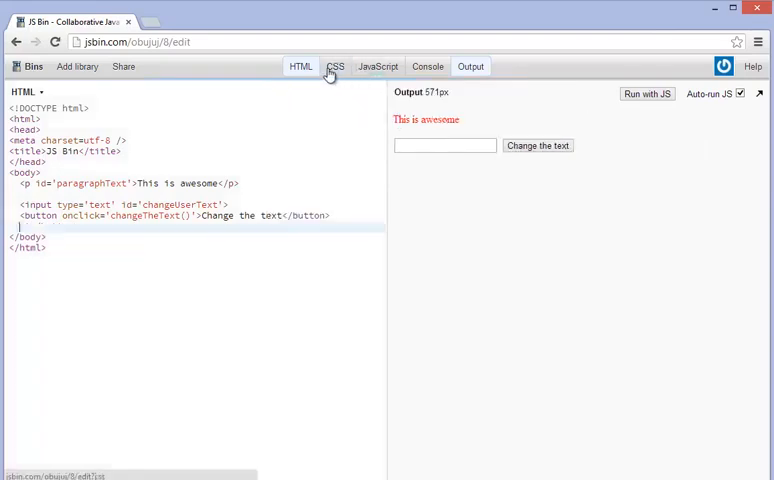
Show the changeTheText script, test the button with 'fun', and start a new function line.
left_click(377, 66)
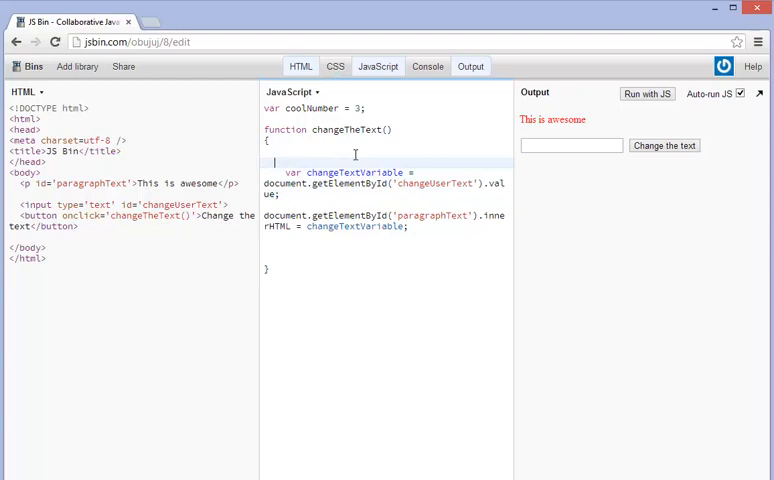
mouse_move(560, 139)
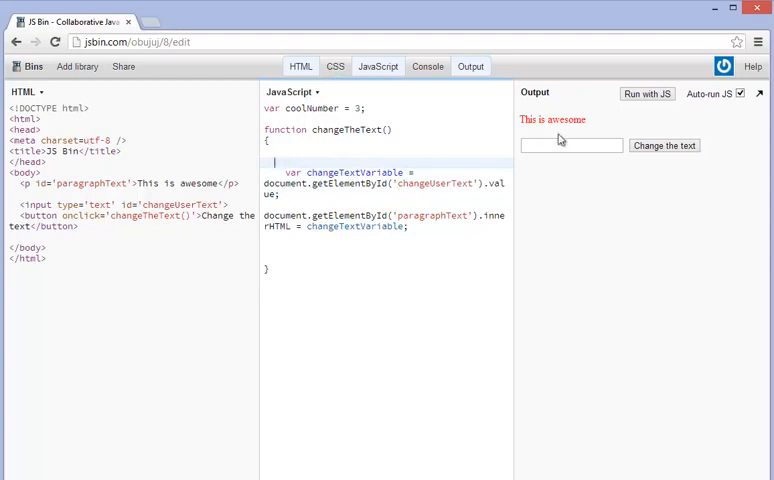
type("fun")
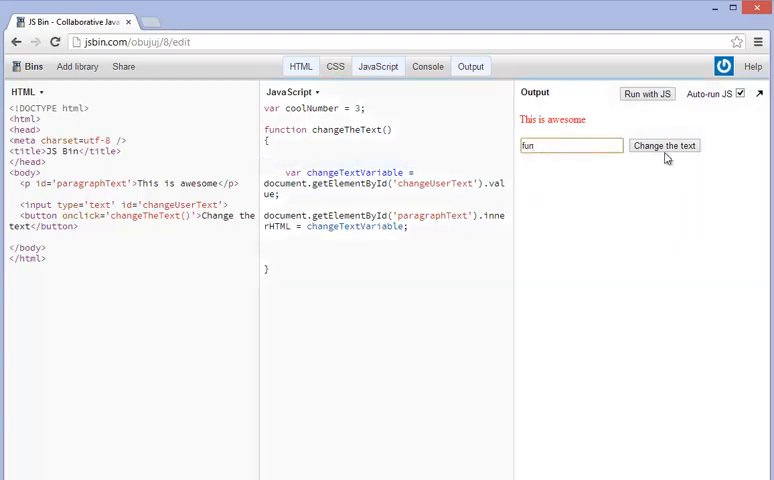
left_click(664, 145)
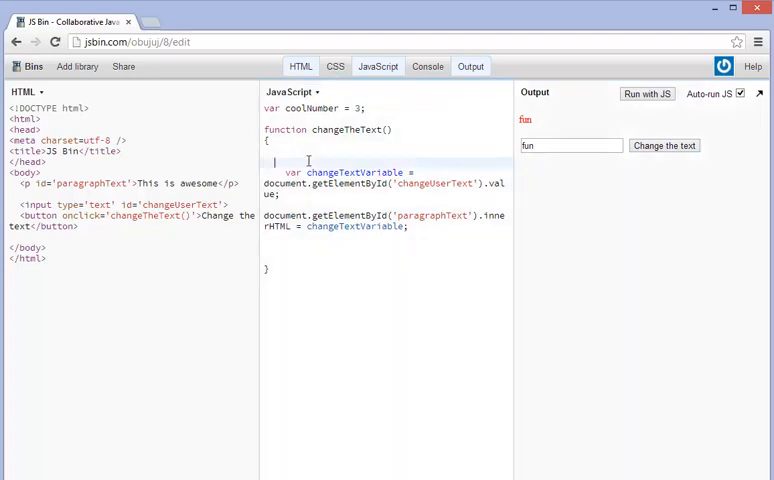
left_click(647, 94)
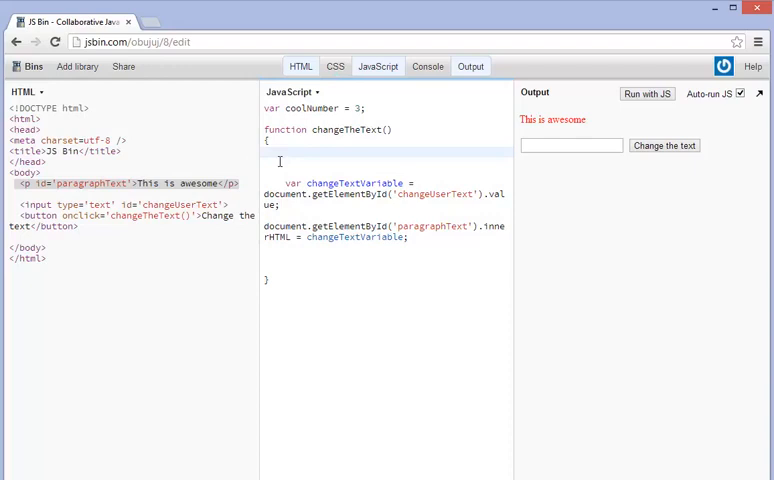
Begin the new line with document.getElementById('paragraphText'). in changeTheText.
type("d")
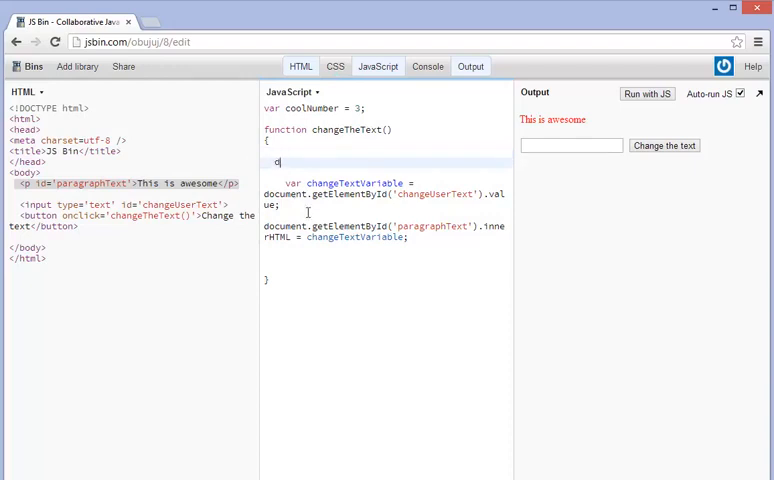
type("ocument.Ge")
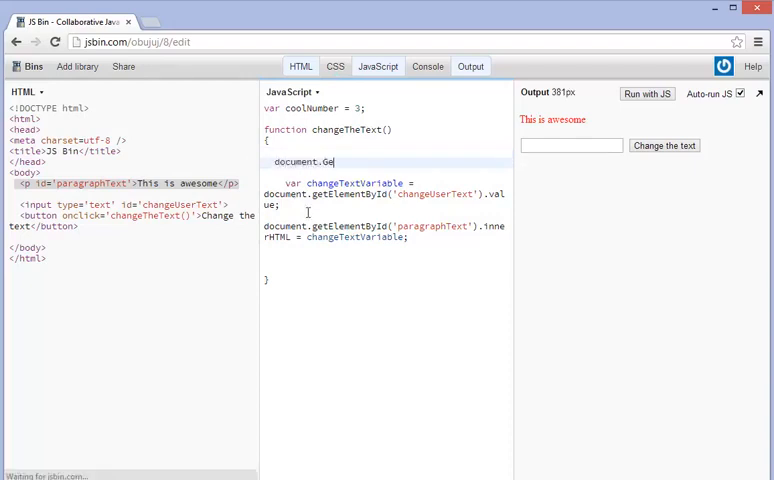
type("tElement")
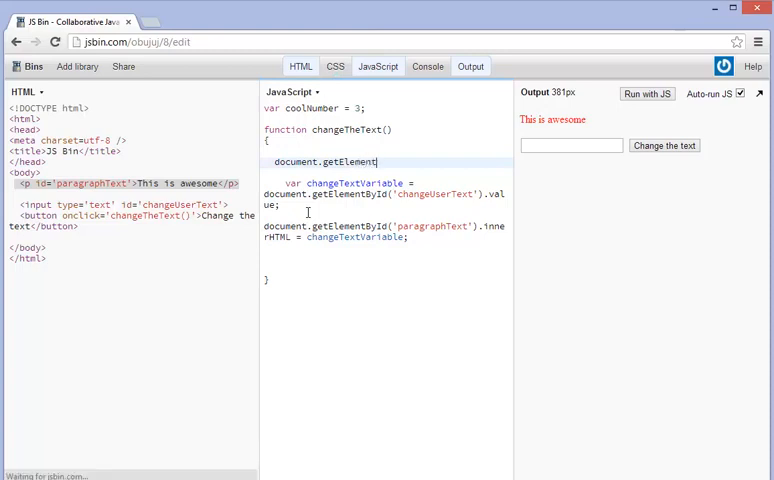
type("ById")
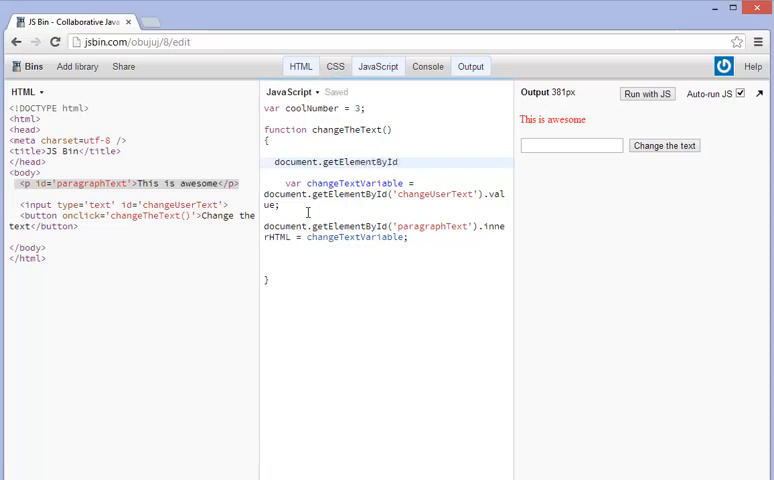
type("('")
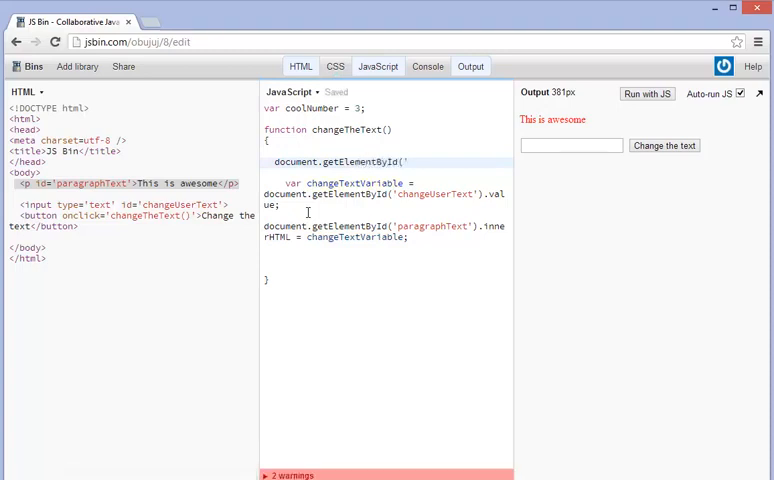
type("'parag")
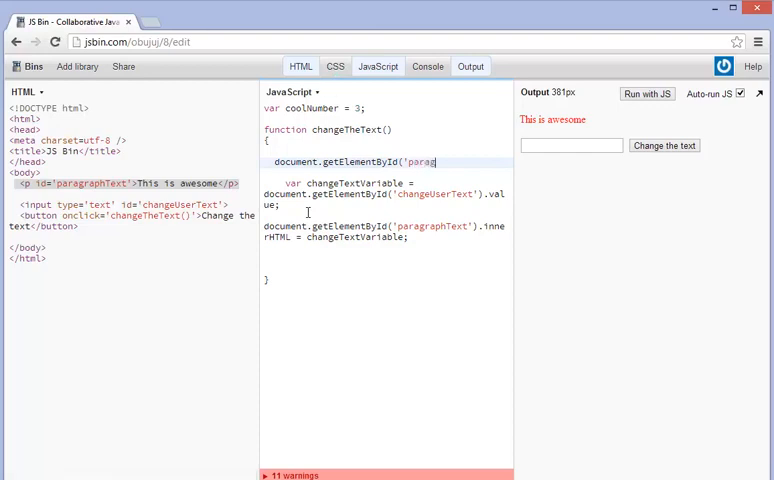
type("raphTe")
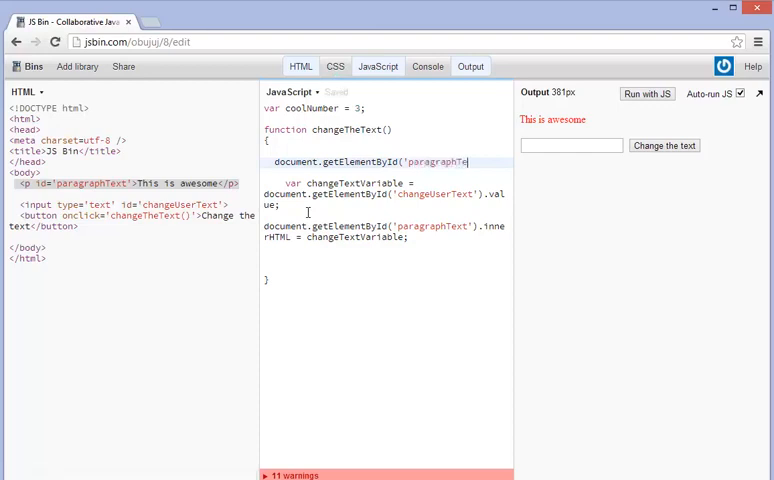
type("xt').style")
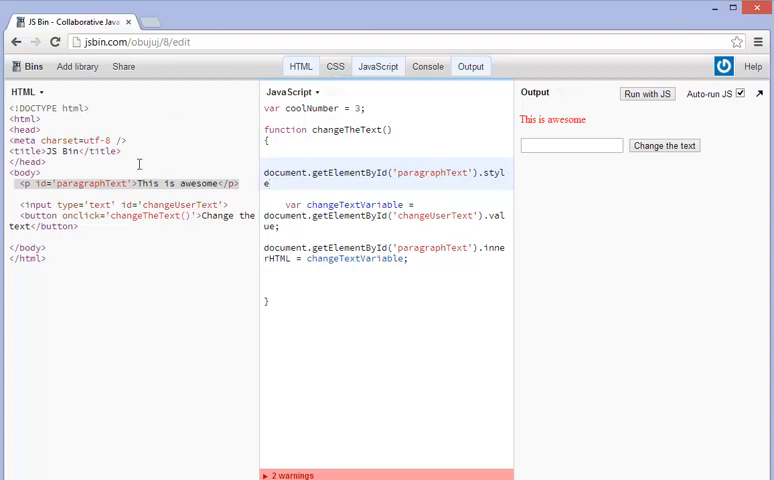
Glance at the CSS rule, then finish the line with style color 'maroon'.
left_click(334, 66)
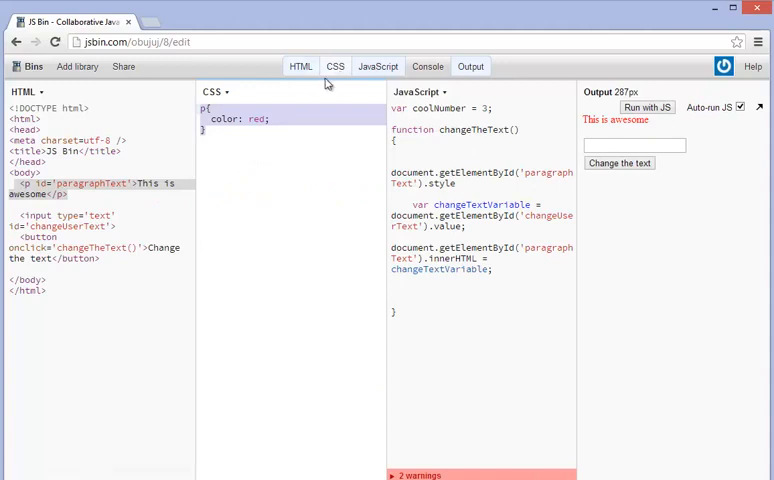
left_click(335, 66)
type(".")
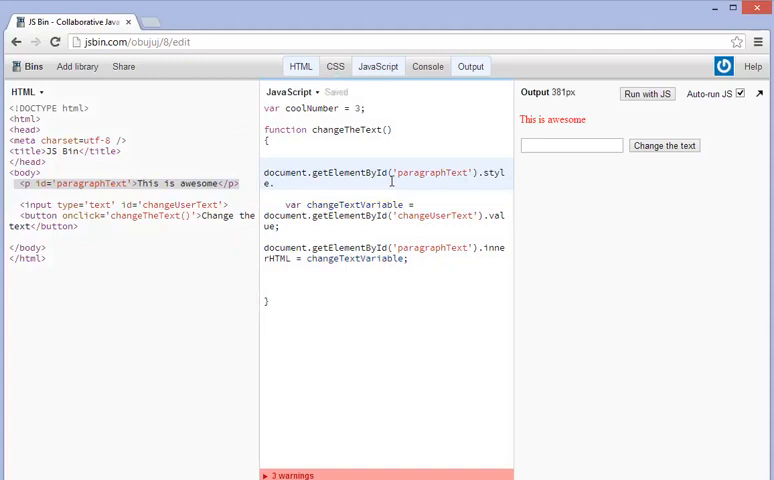
type("color ='")
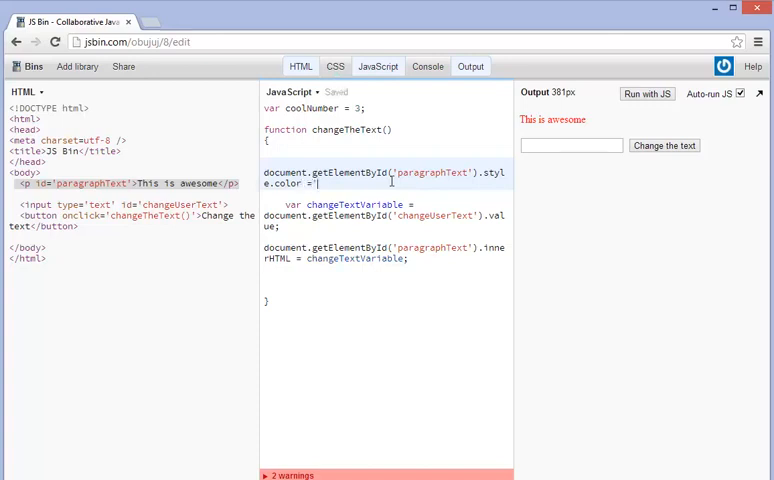
type("maroon'")
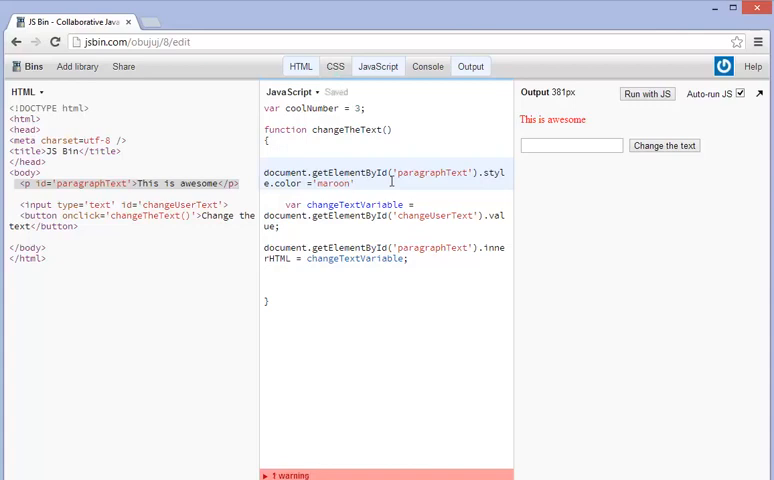
mouse_move(540, 161)
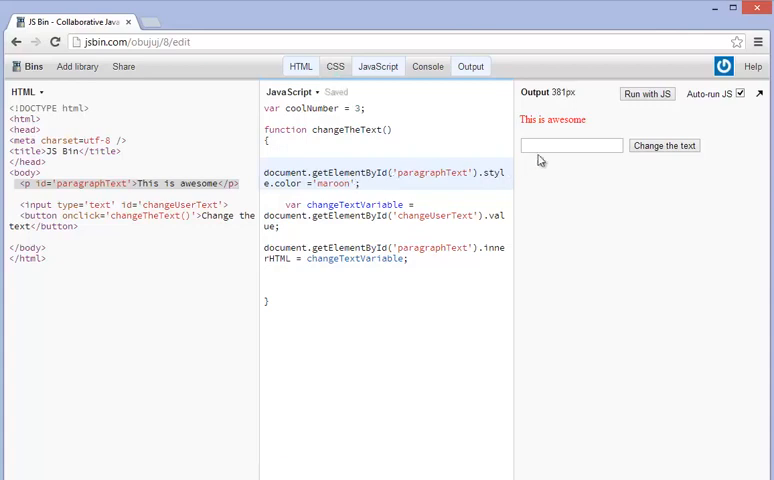
Test the button with 'fun', then change the script colour from 'maroon' to 'orange'.
type("fun")
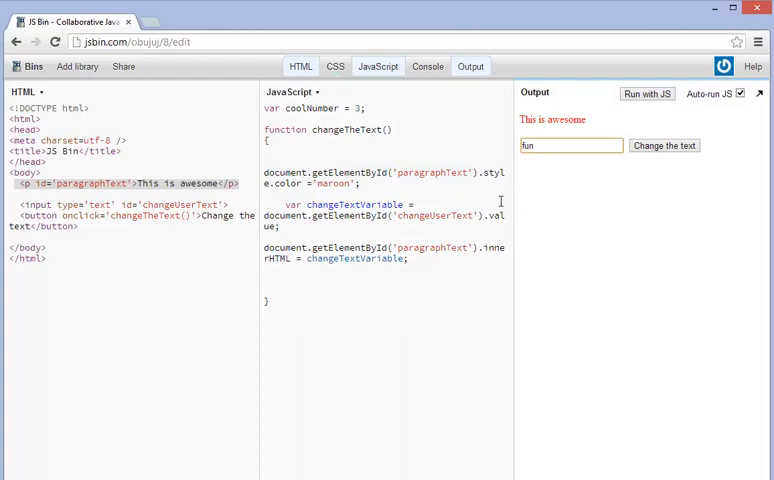
left_click(665, 145)
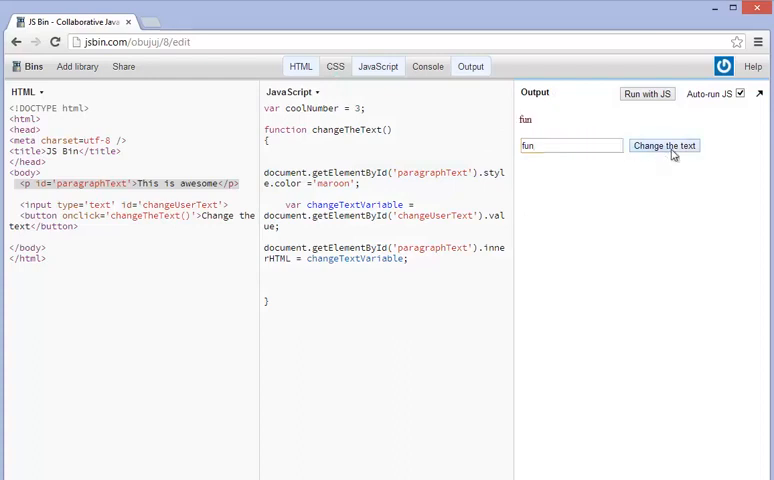
double_click(335, 184)
type("orange")
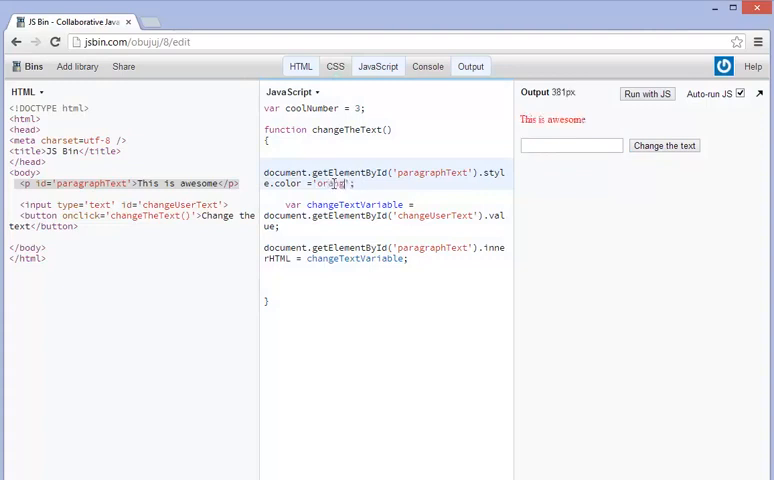
left_click(571, 145)
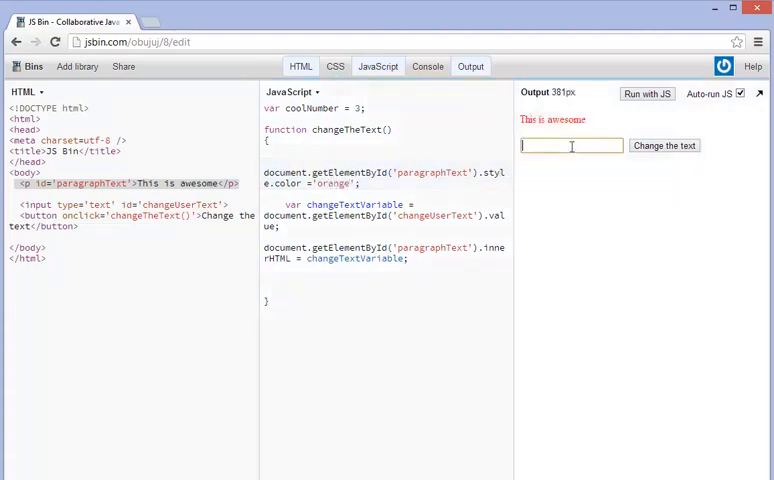
type("orange")
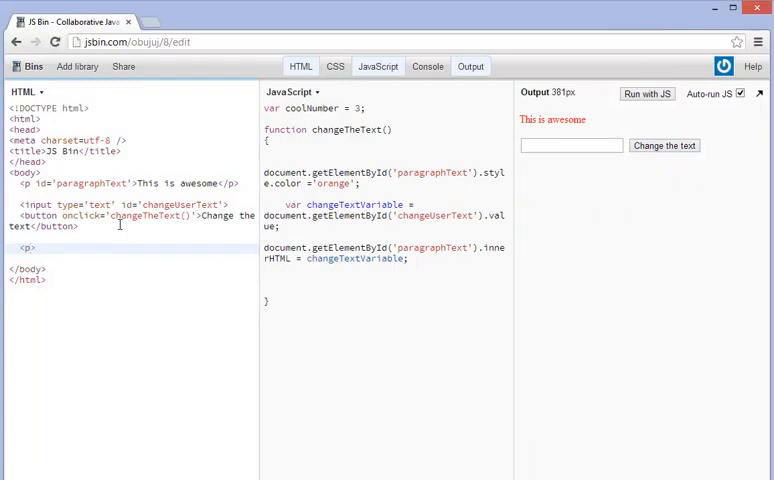
Add a second paragraph 'This is another paragraph' and show the red paragraph CSS rule.
type("This is an")
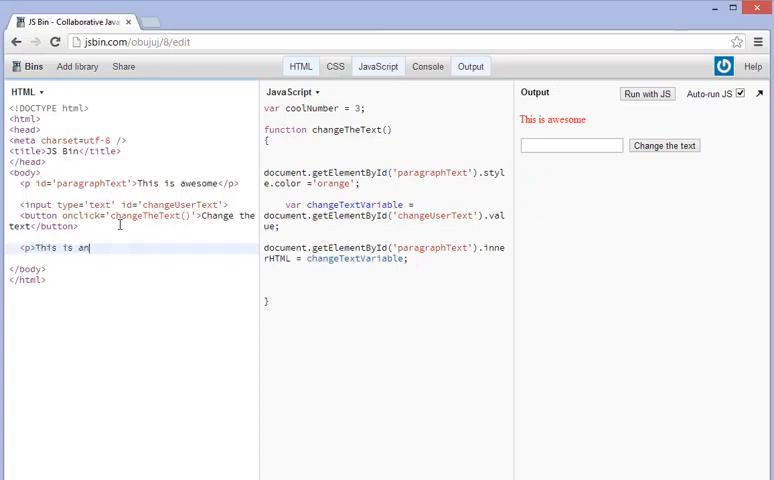
type("nother paragraph")
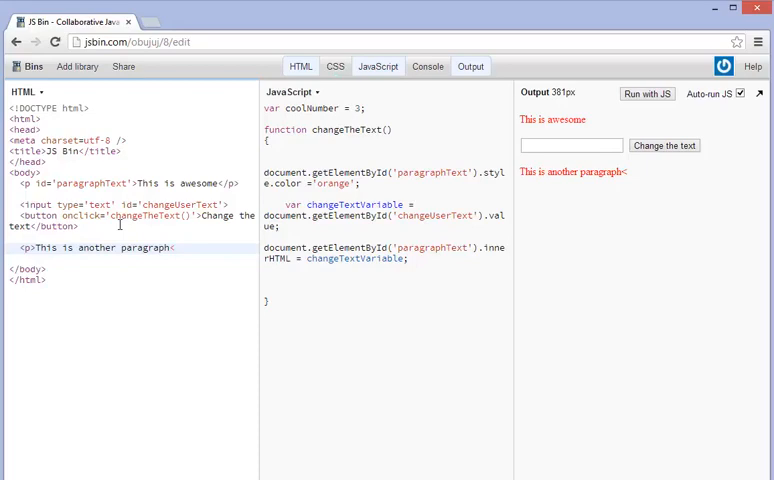
type("</p>")
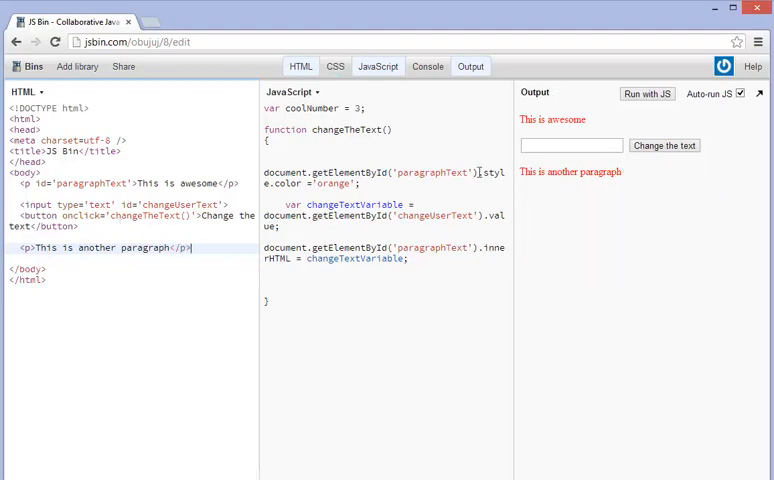
left_click(335, 66)
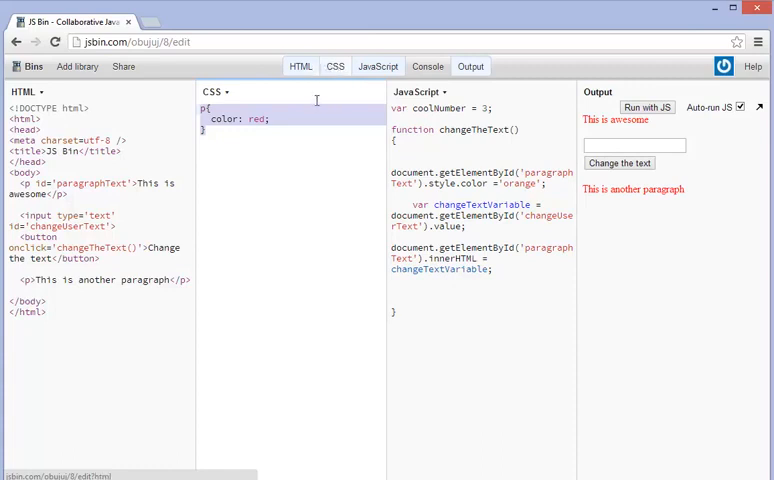
Double-click inside the code area before testing the orange text change.
double_click(258, 119)
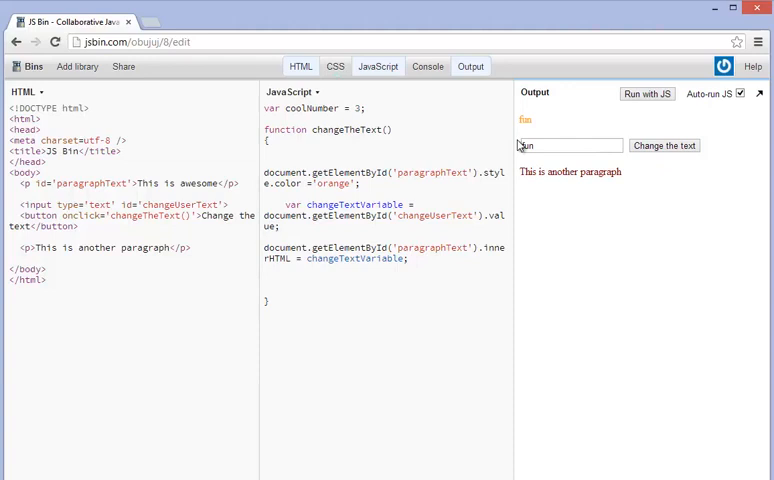
Apply 'Fun' with the button, turning only the first paragraph orange.
type("fun")
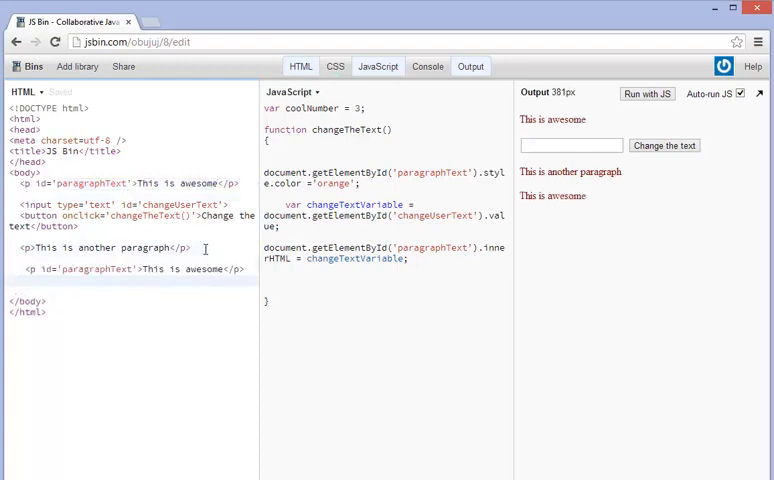
type("Fu")
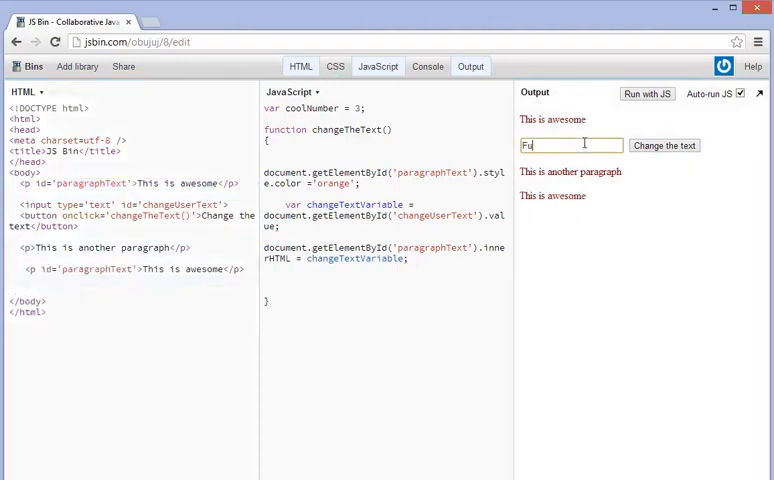
left_click(664, 145)
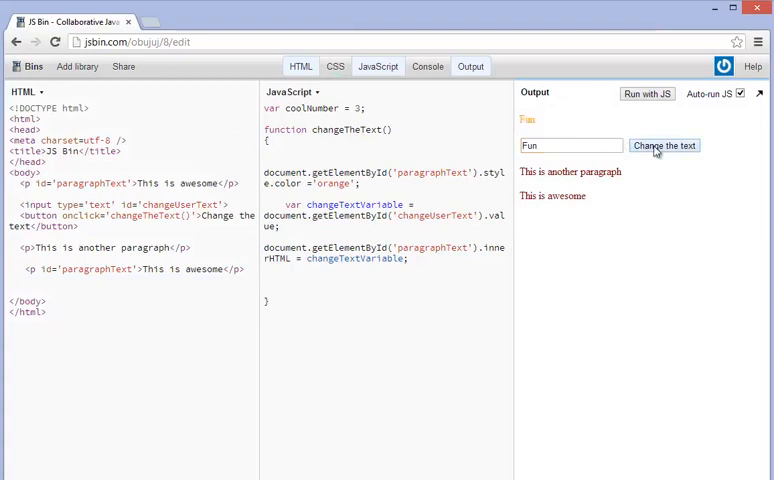